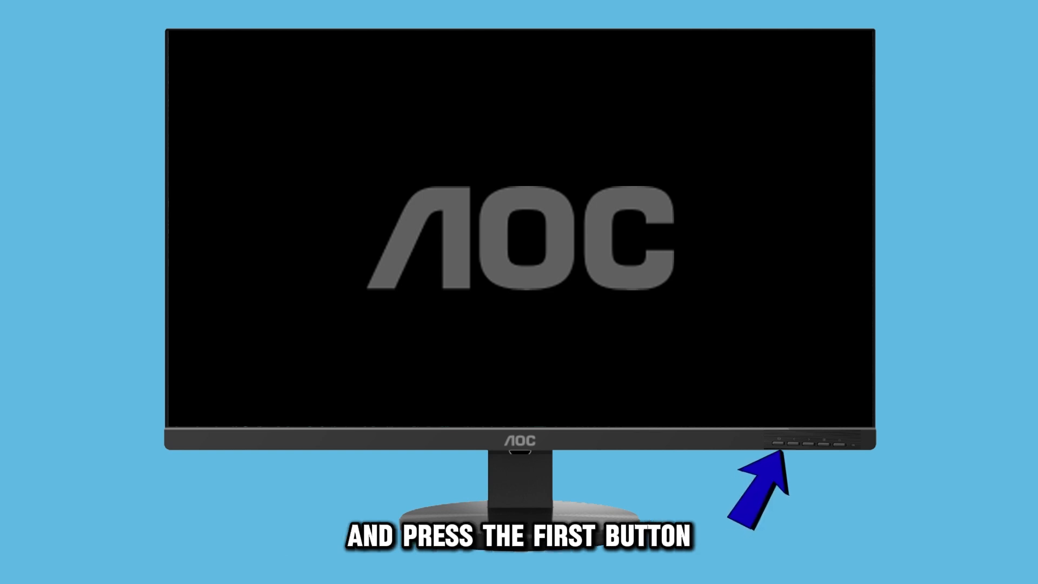
Reach NVIDIA Control Panel's Adjust Video Color Settings page for the Analog Display, brightness at 50%
{"action": "left_click", "coordinate": [776, 443]}
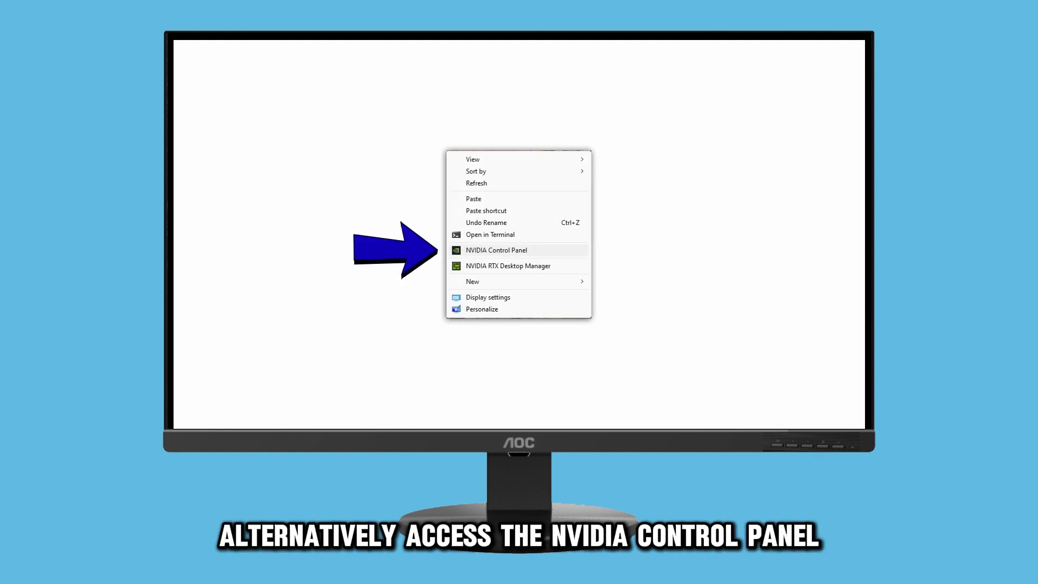
{"action": "left_click", "coordinate": [497, 250]}
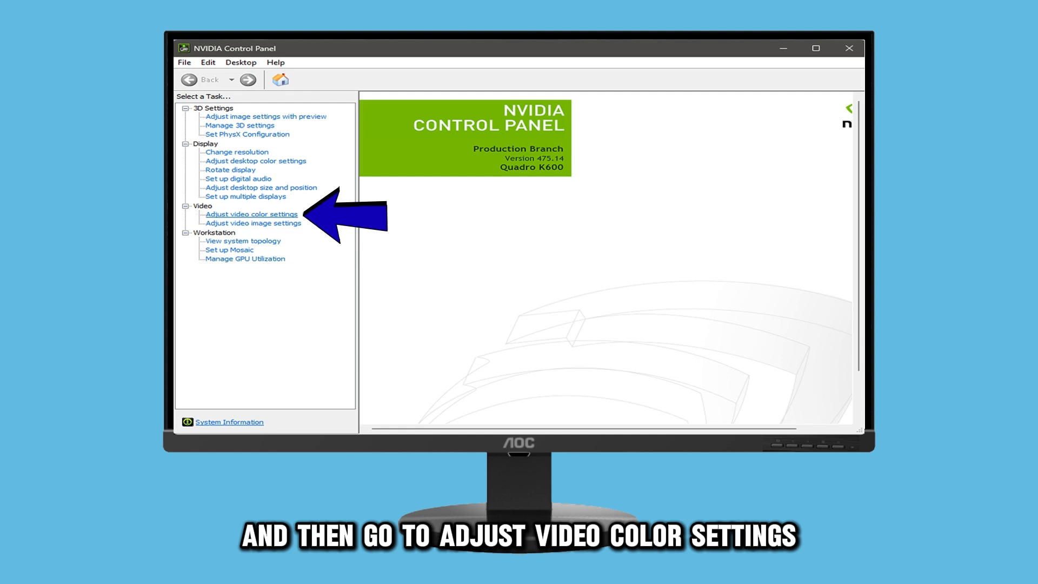
{"action": "left_click", "coordinate": [250, 213]}
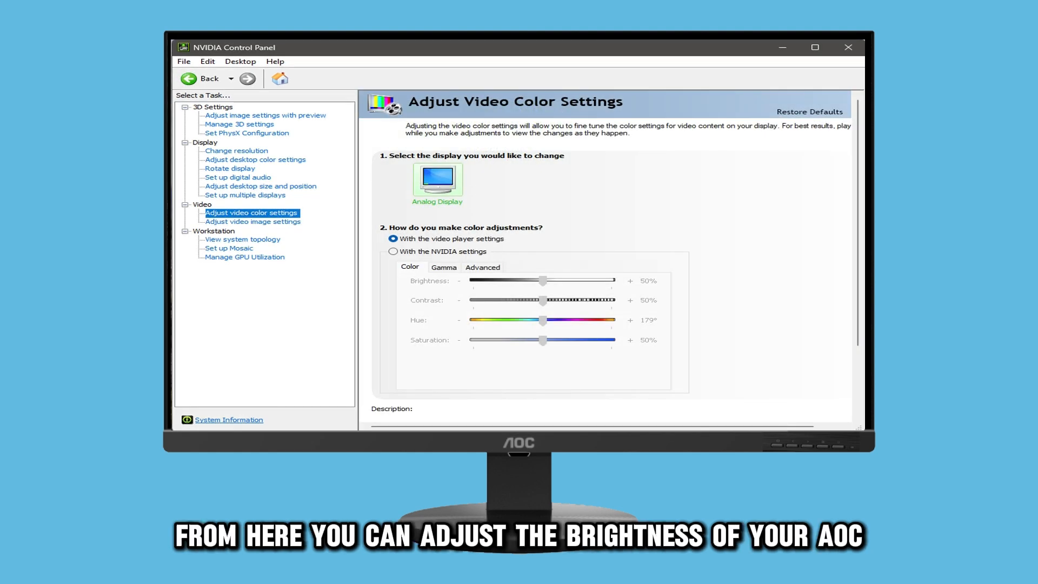